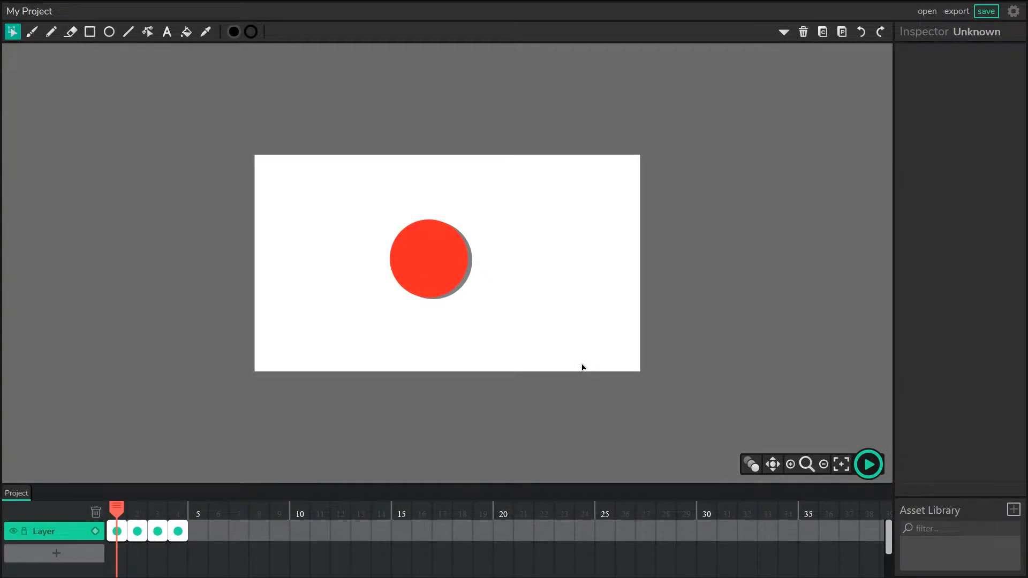
{"action": "mouse_move", "coordinate": [462, 254]}
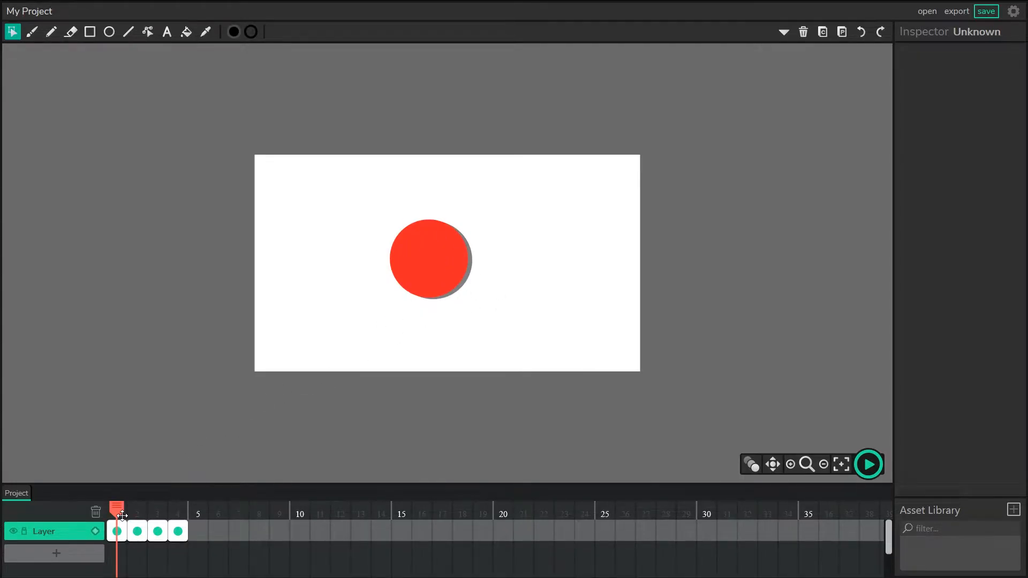
Preview the existing circle animation and inspect the first frame before converting.
{"action": "left_click", "coordinate": [430, 275]}
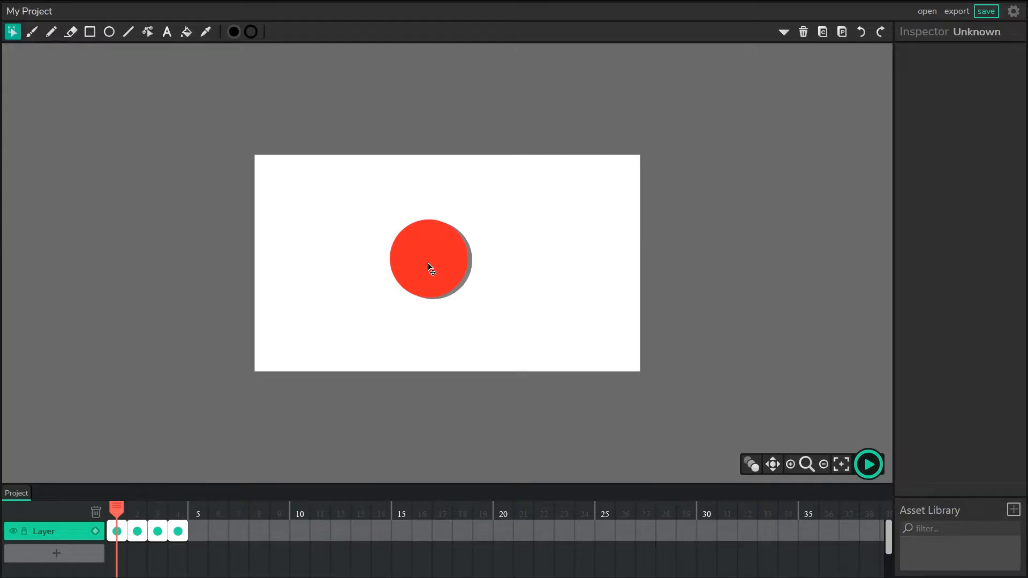
{"action": "left_click", "coordinate": [867, 464]}
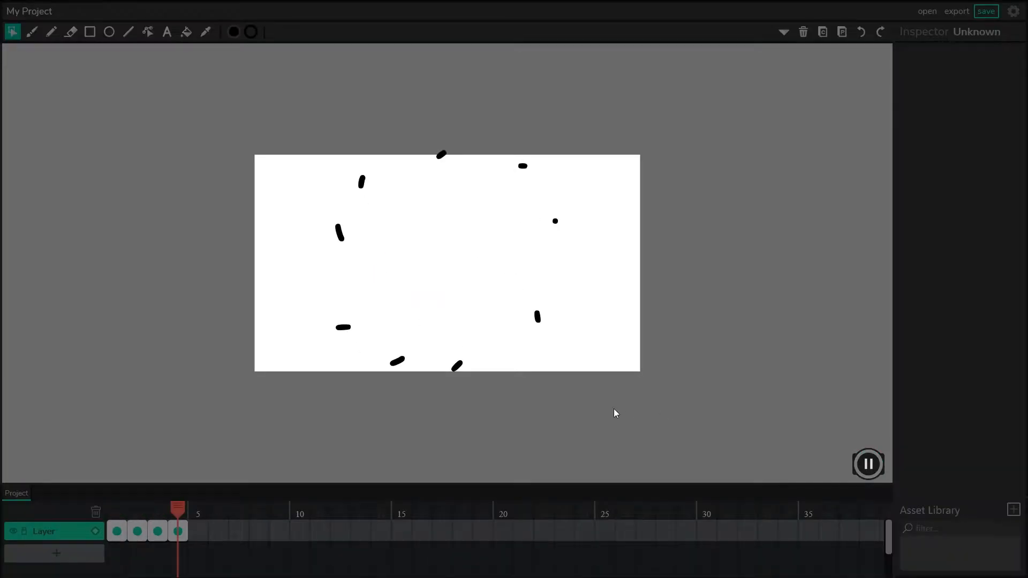
{"action": "left_click", "coordinate": [867, 464]}
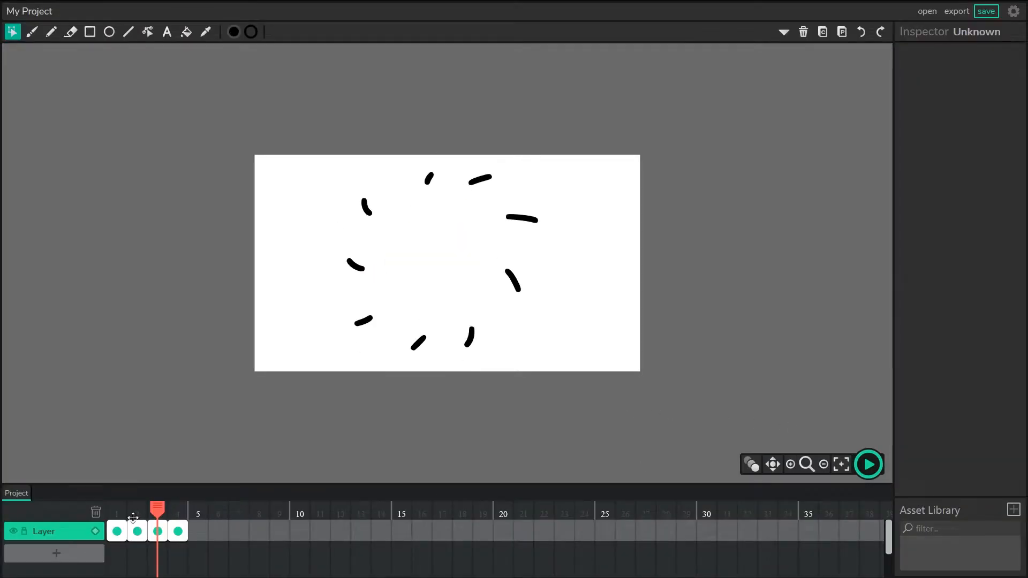
{"action": "left_click", "coordinate": [116, 532]}
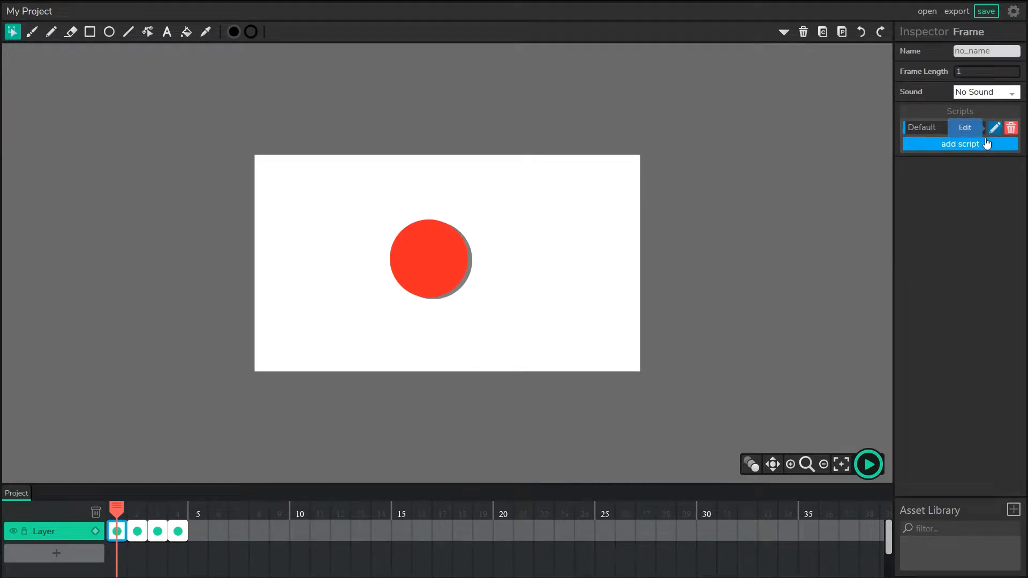
{"action": "left_click", "coordinate": [965, 128]}
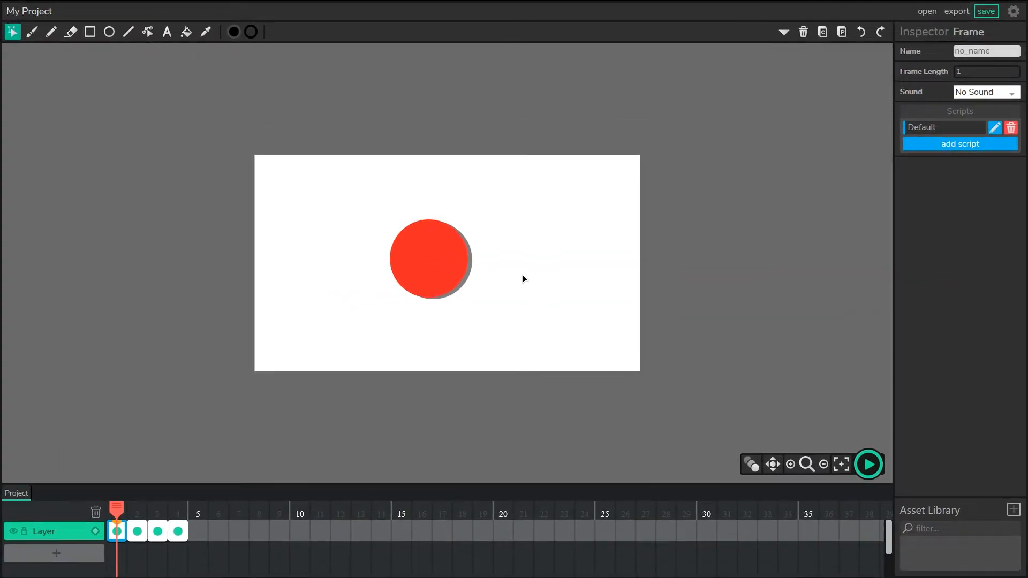
{"action": "left_click", "coordinate": [867, 464]}
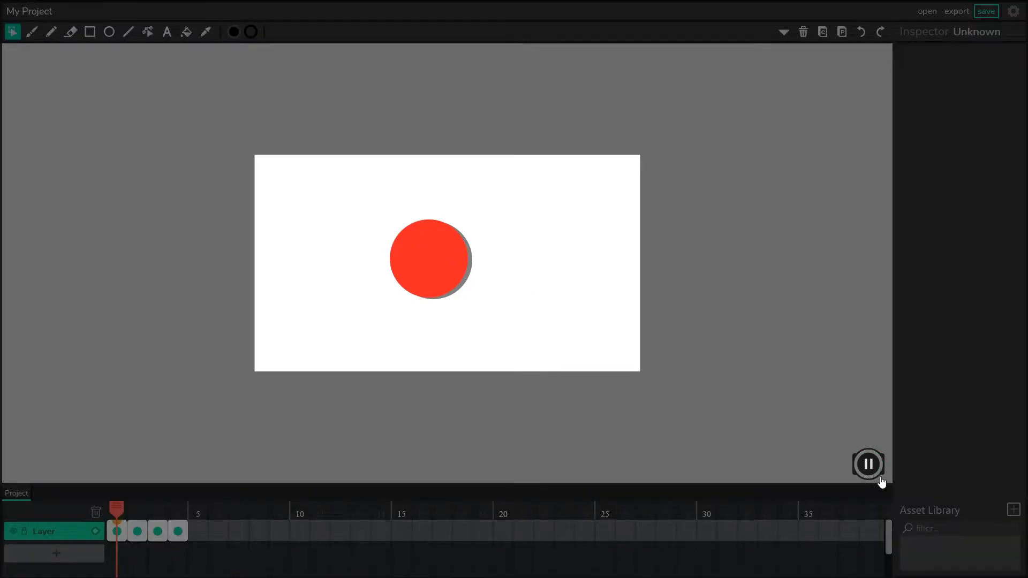
{"action": "left_click", "coordinate": [867, 464]}
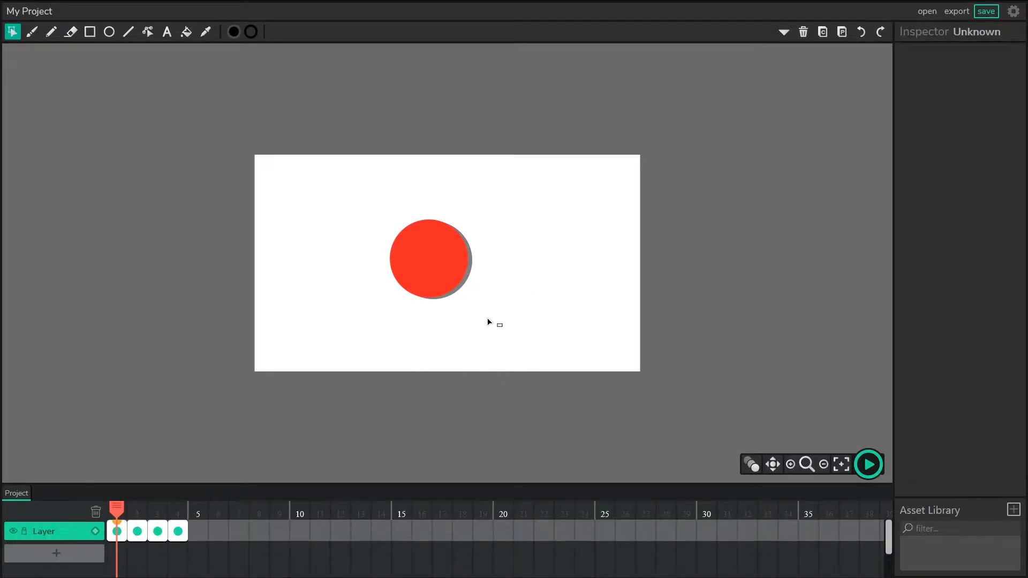
Make the red circle interactive by converting it into a button.
{"action": "left_click", "coordinate": [430, 259]}
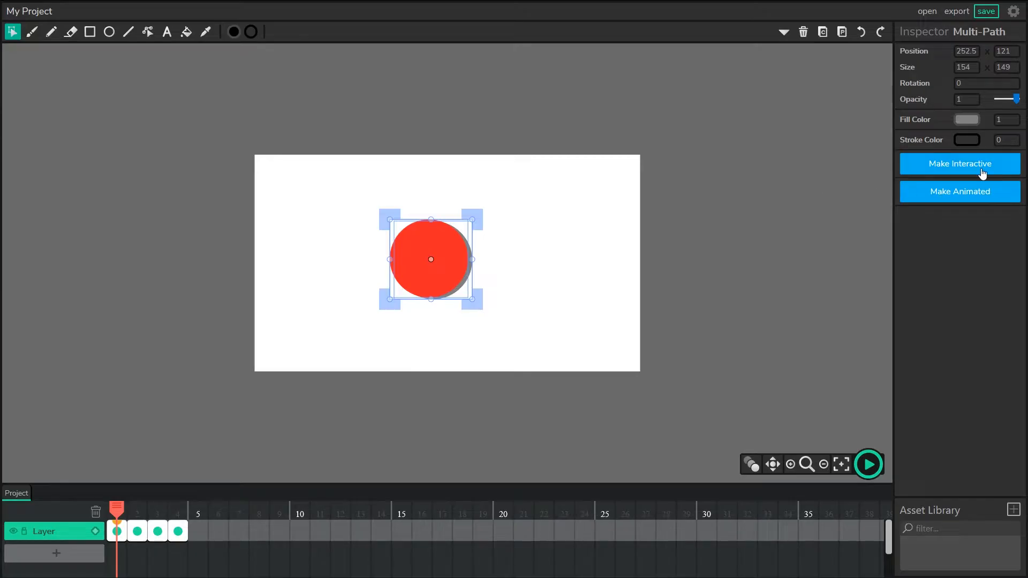
{"action": "left_click", "coordinate": [958, 163]}
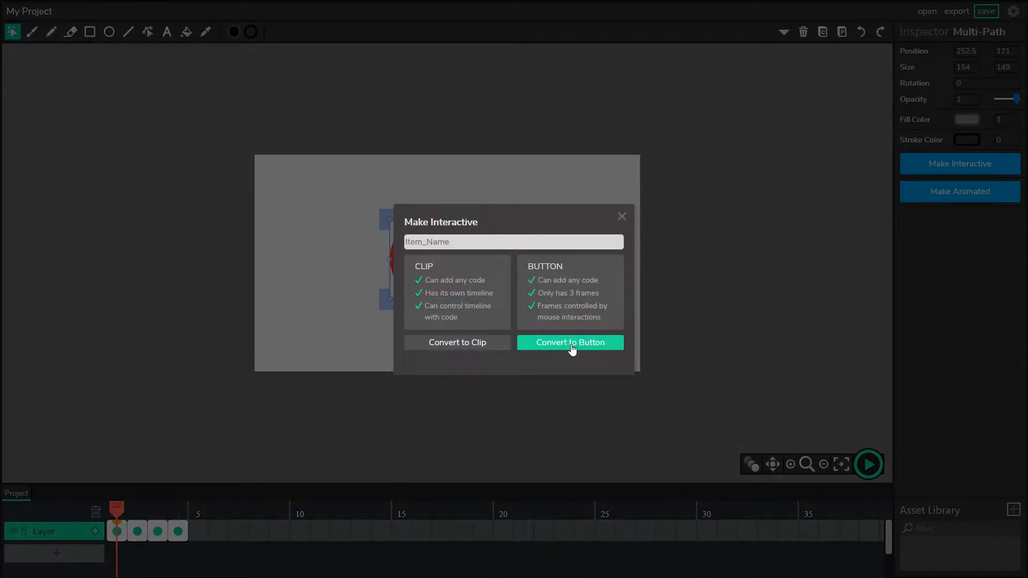
{"action": "left_click", "coordinate": [569, 342]}
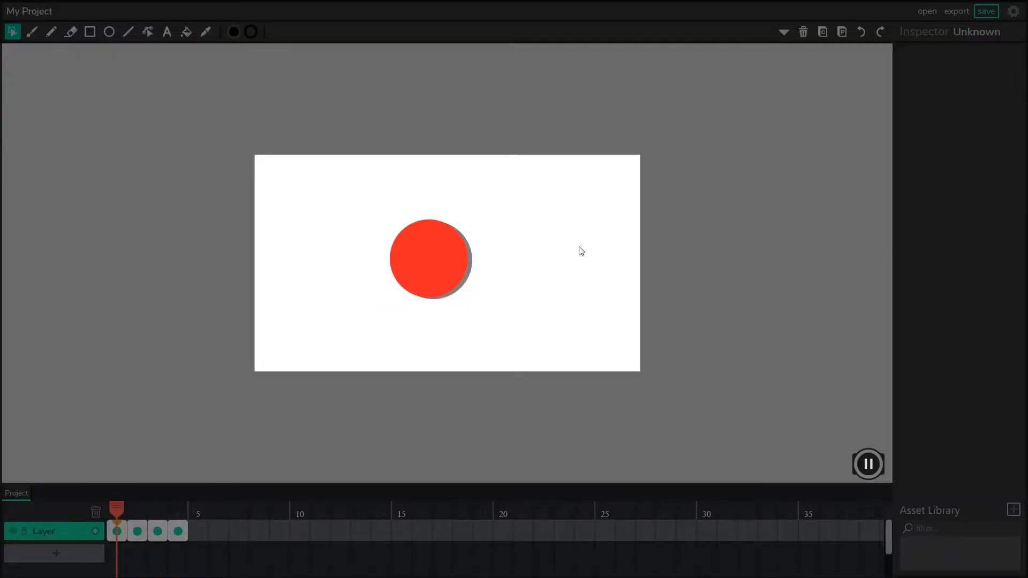
{"action": "mouse_move", "coordinate": [425, 256]}
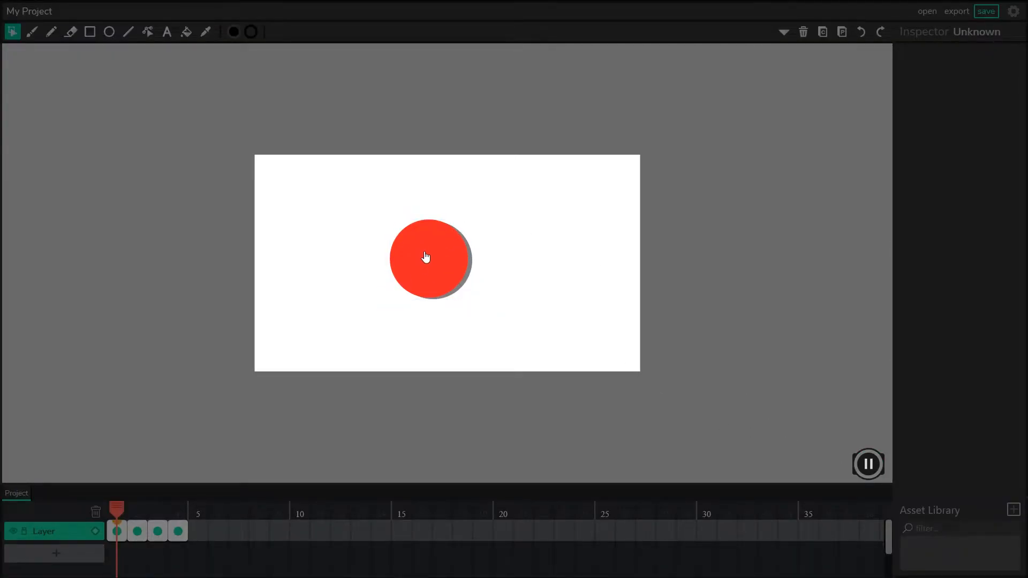
{"action": "mouse_move", "coordinate": [487, 242]}
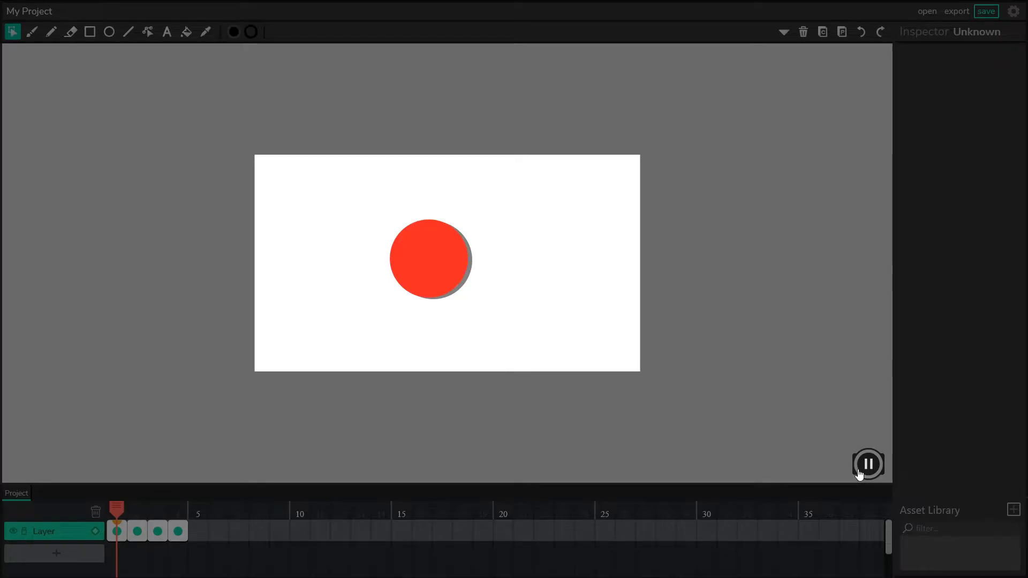
Stop the preview and edit the new button's timeline with its up, over and down frames.
{"action": "left_click", "coordinate": [867, 464]}
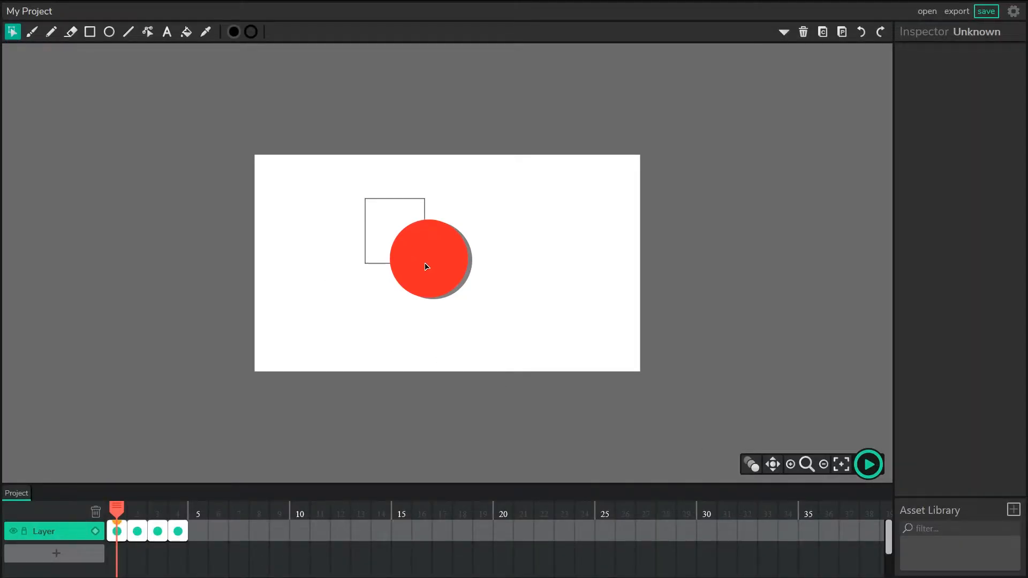
{"action": "left_click", "coordinate": [429, 260]}
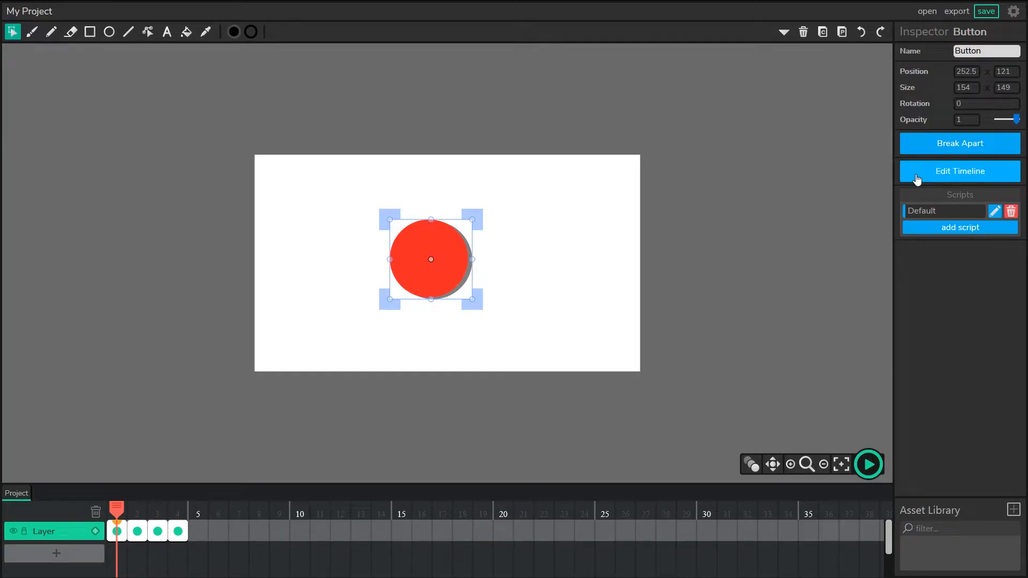
{"action": "left_click", "coordinate": [959, 171]}
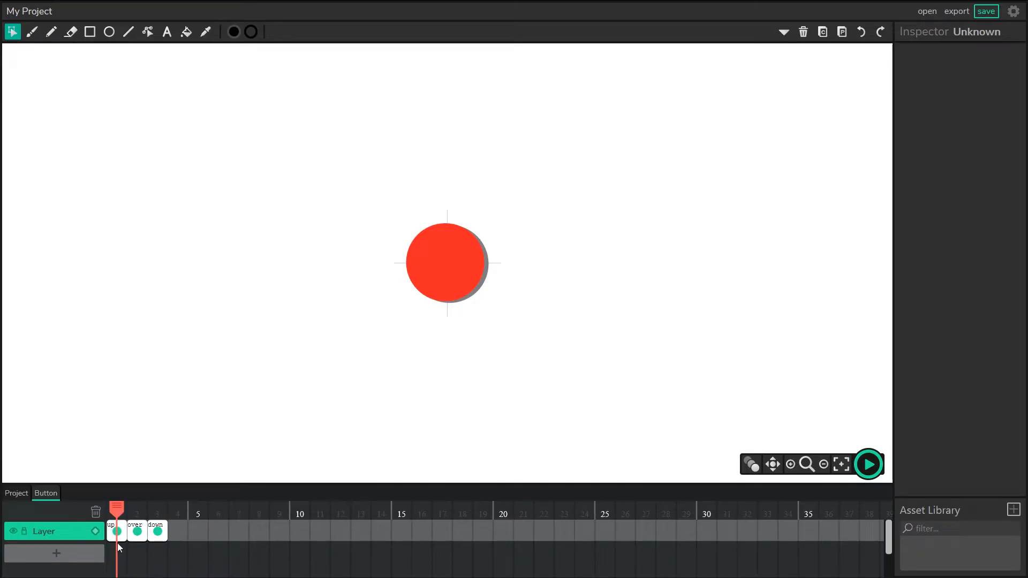
{"action": "mouse_move", "coordinate": [286, 426]}
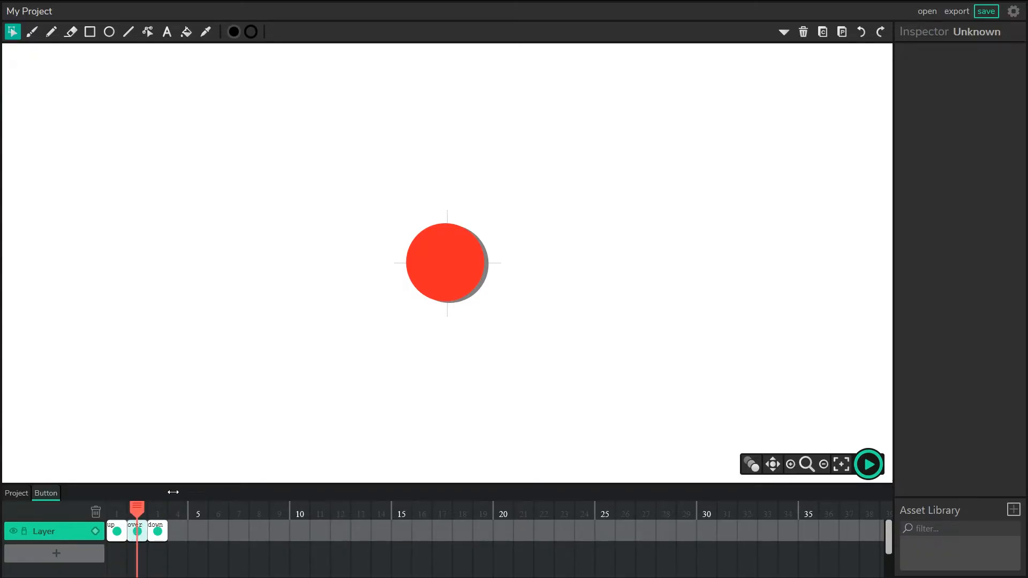
Give the circle in the button's over/down state a more vivid red fill.
{"action": "left_click", "coordinate": [445, 263]}
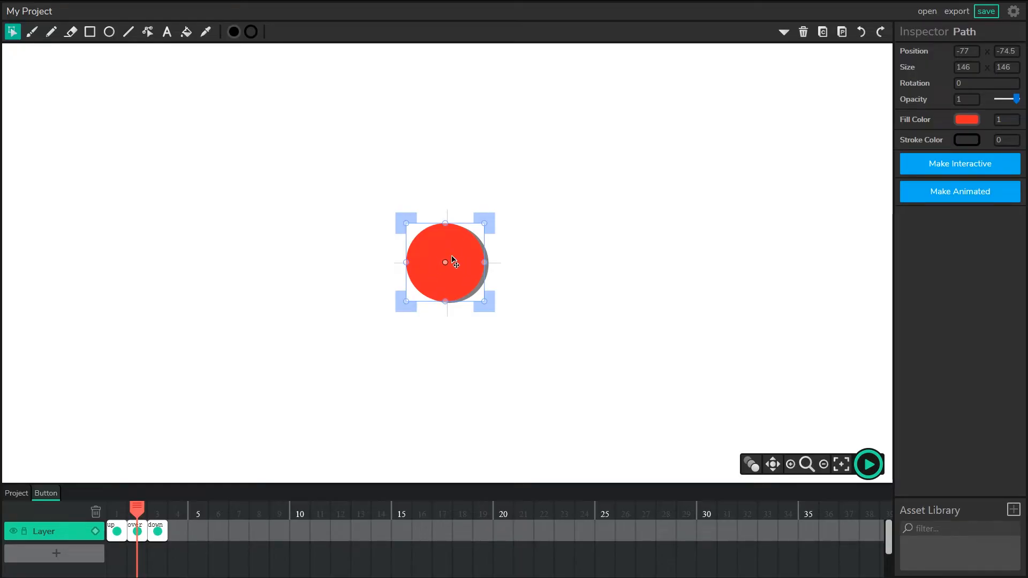
{"action": "left_click", "coordinate": [965, 120]}
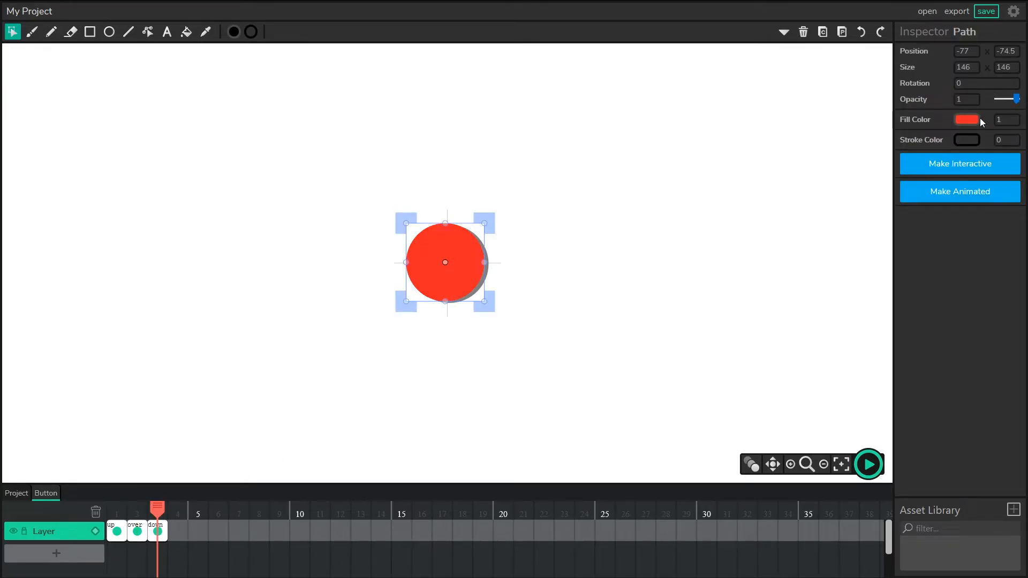
{"action": "left_click", "coordinate": [965, 120]}
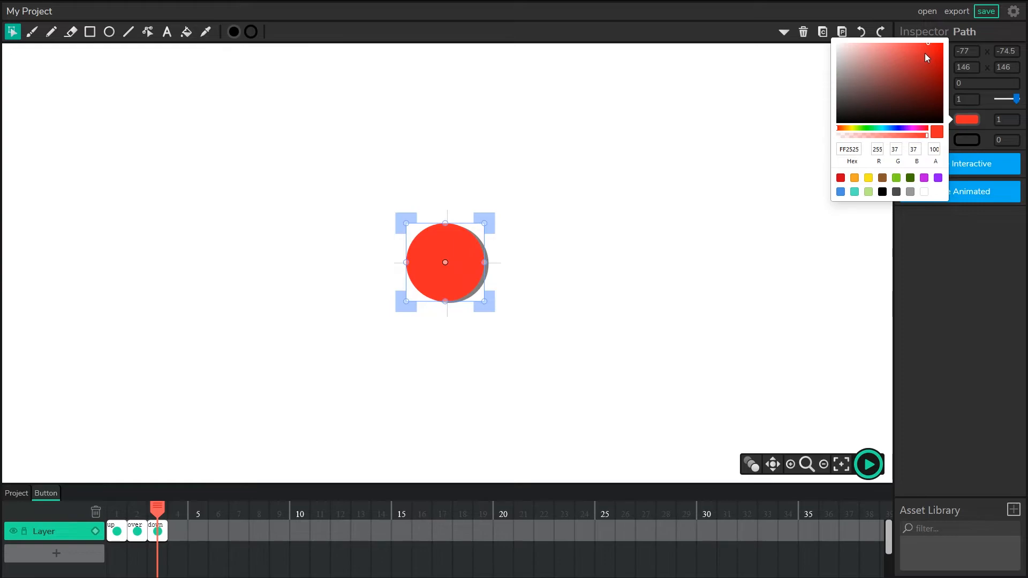
{"action": "left_click", "coordinate": [928, 58]}
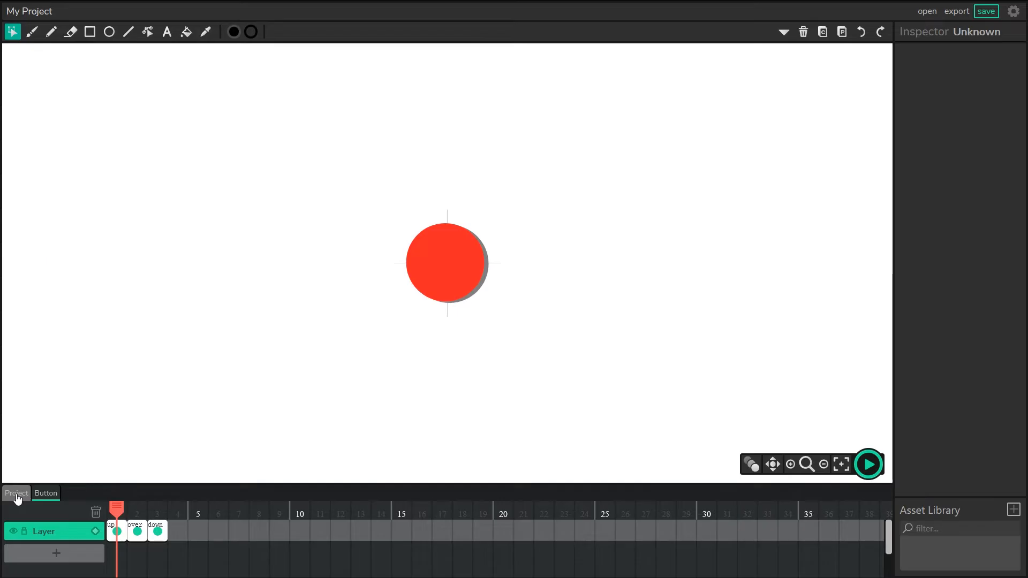
Return to the main project timeline and preview to test the button's states.
{"action": "left_click", "coordinate": [841, 464]}
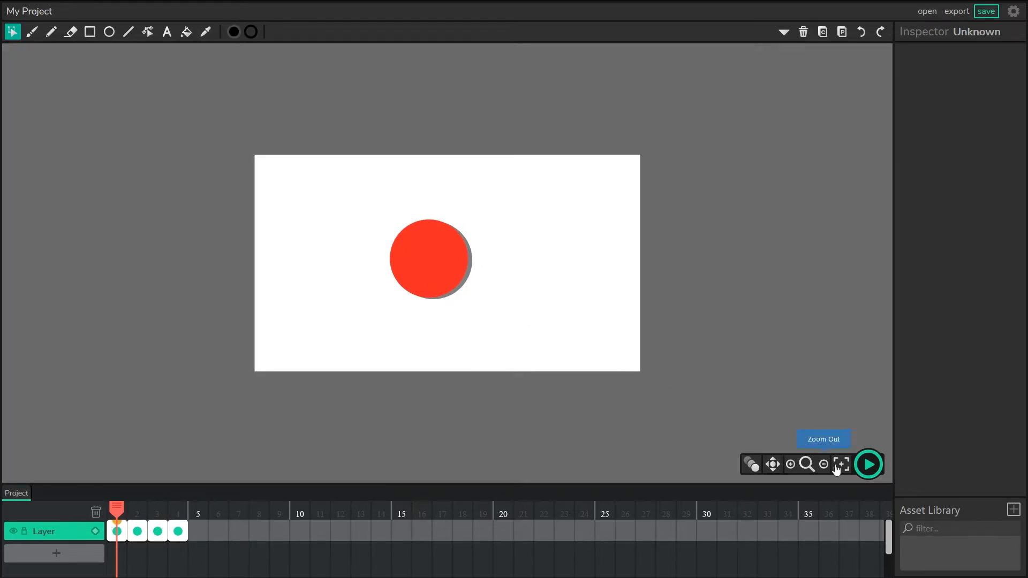
{"action": "left_click", "coordinate": [868, 464]}
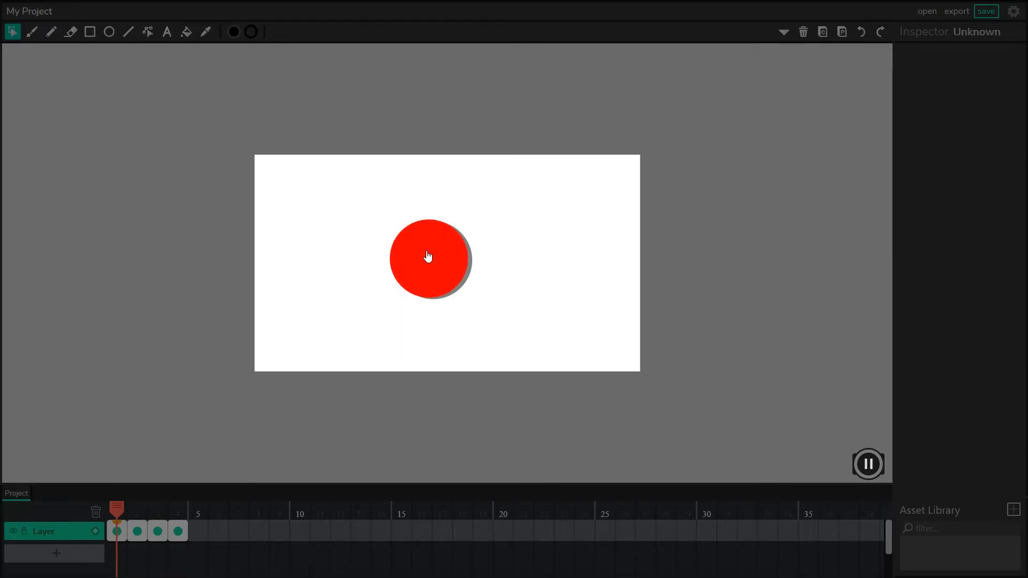
{"action": "mouse_move", "coordinate": [878, 469]}
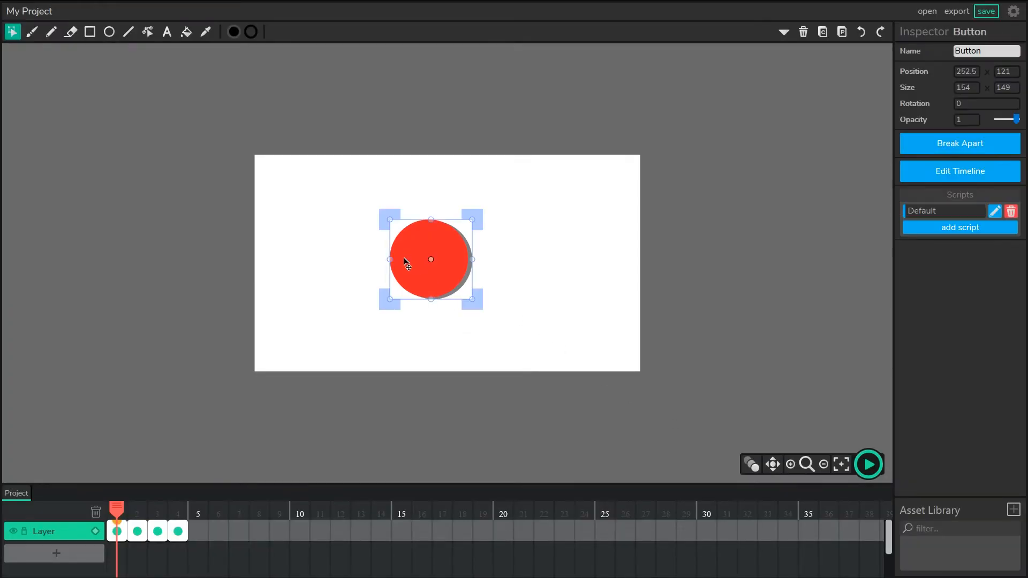
Add a Mouseclick script to the button that calls play() from the Timeline reference.
{"action": "left_click", "coordinate": [995, 211]}
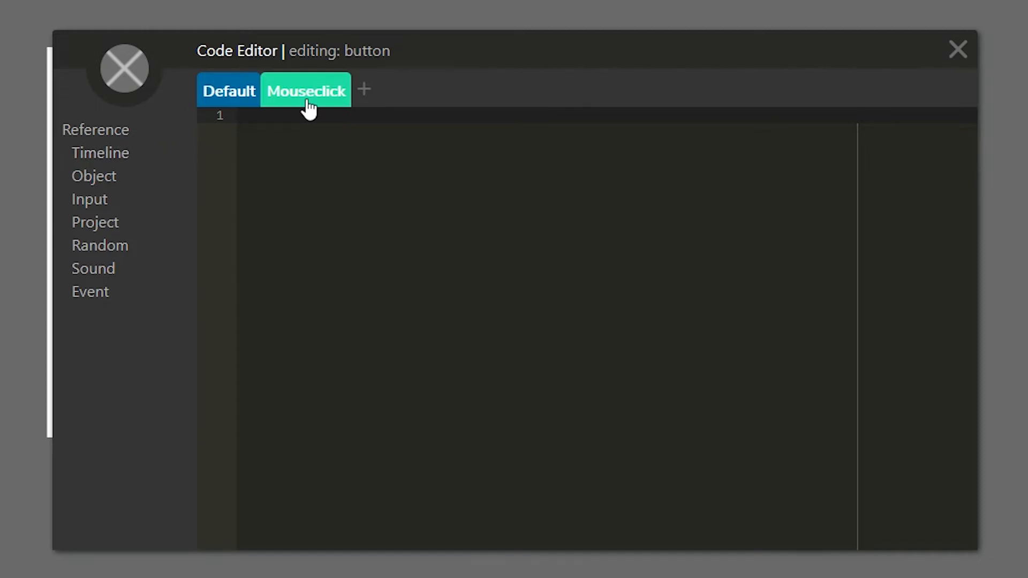
{"action": "left_click", "coordinate": [99, 152]}
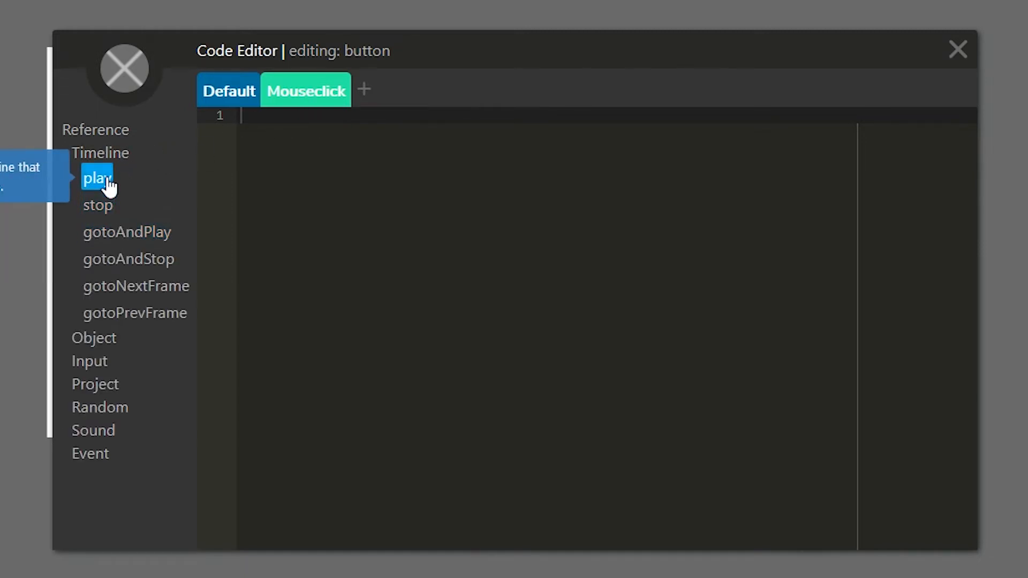
{"action": "left_click", "coordinate": [97, 178]}
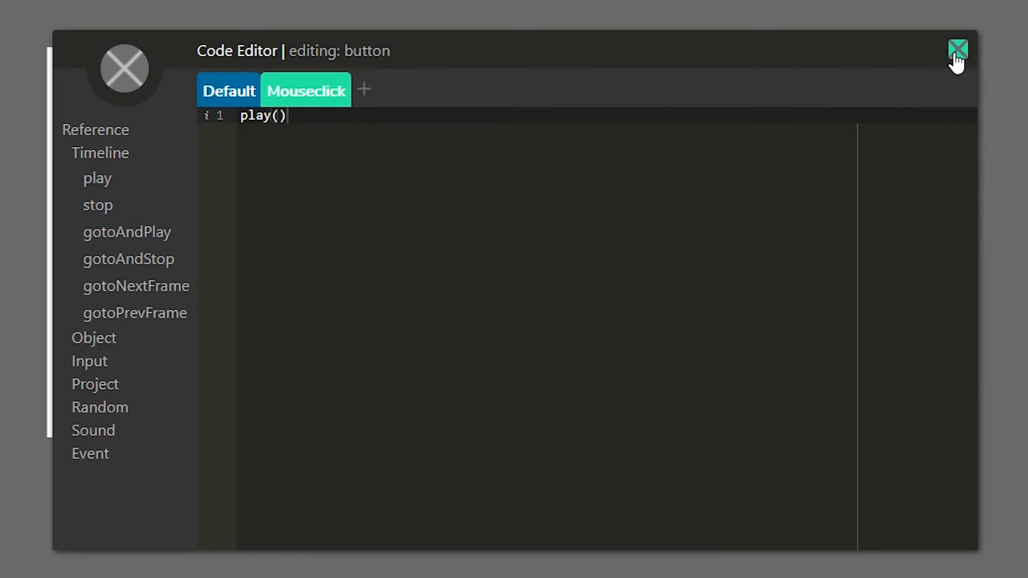
{"action": "left_click", "coordinate": [958, 49]}
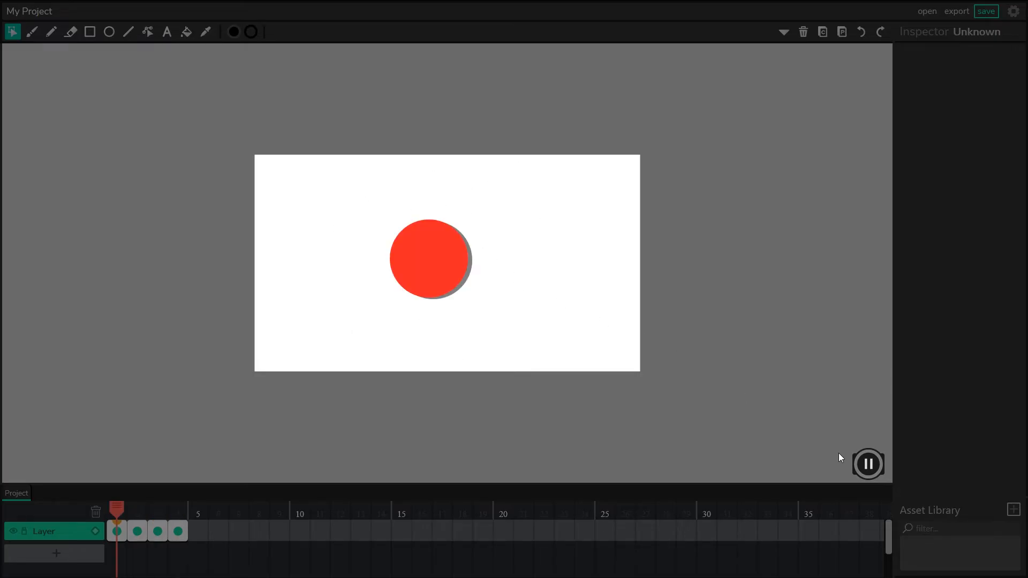
{"action": "left_click", "coordinate": [867, 465]}
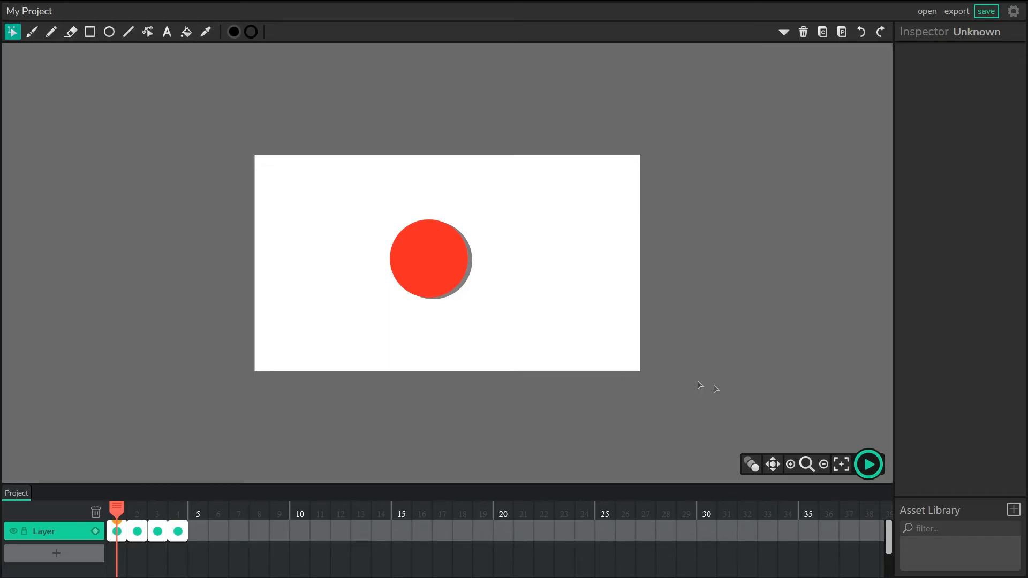
{"action": "left_click", "coordinate": [867, 464]}
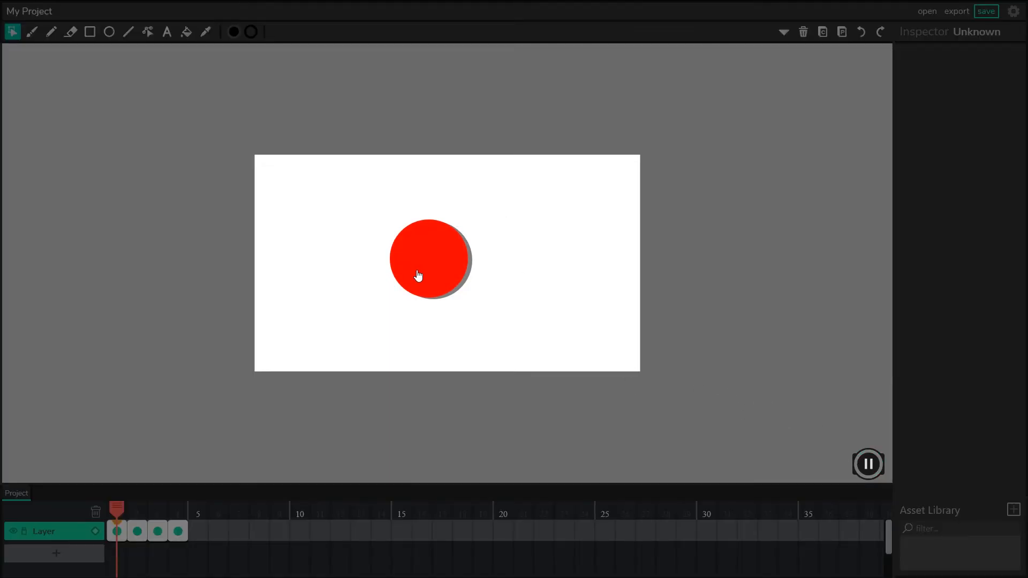